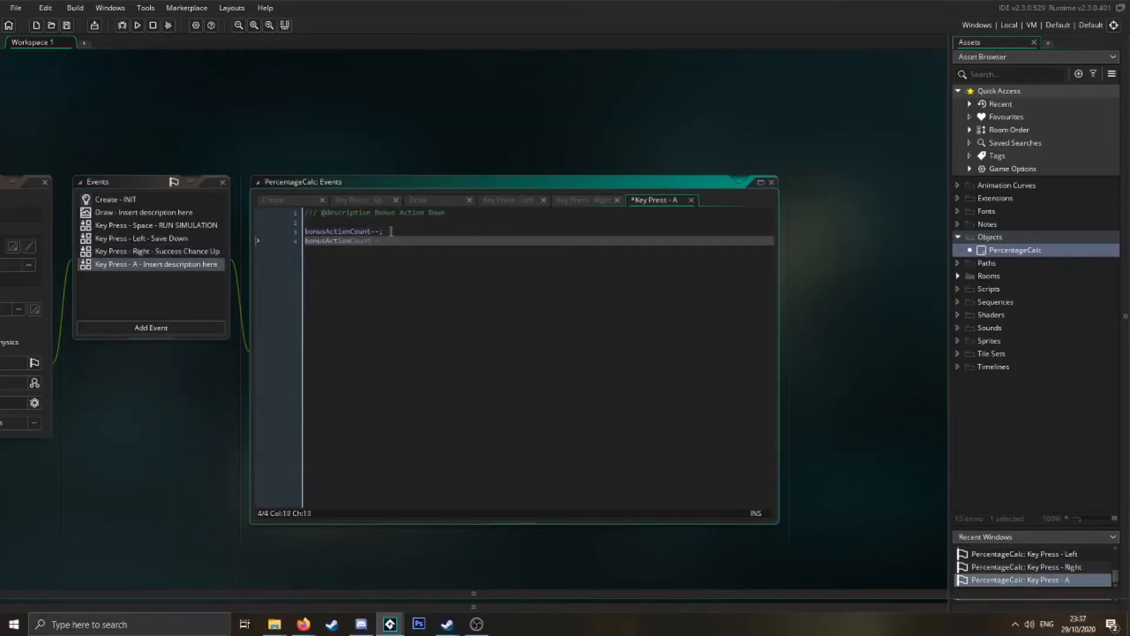
Step: Launch the damage simulator to test the current bonus-action and damage code
left_click(137, 39)
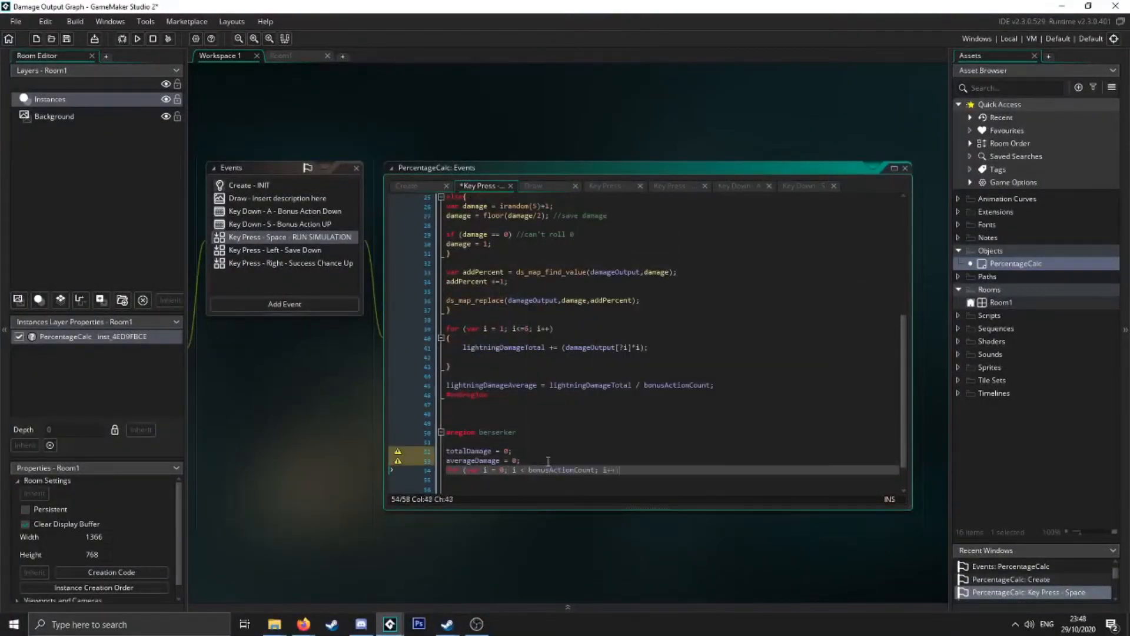
Step: Add greatWeaponMaster = false in the Create event, then run the simulator
scroll("down", 3)
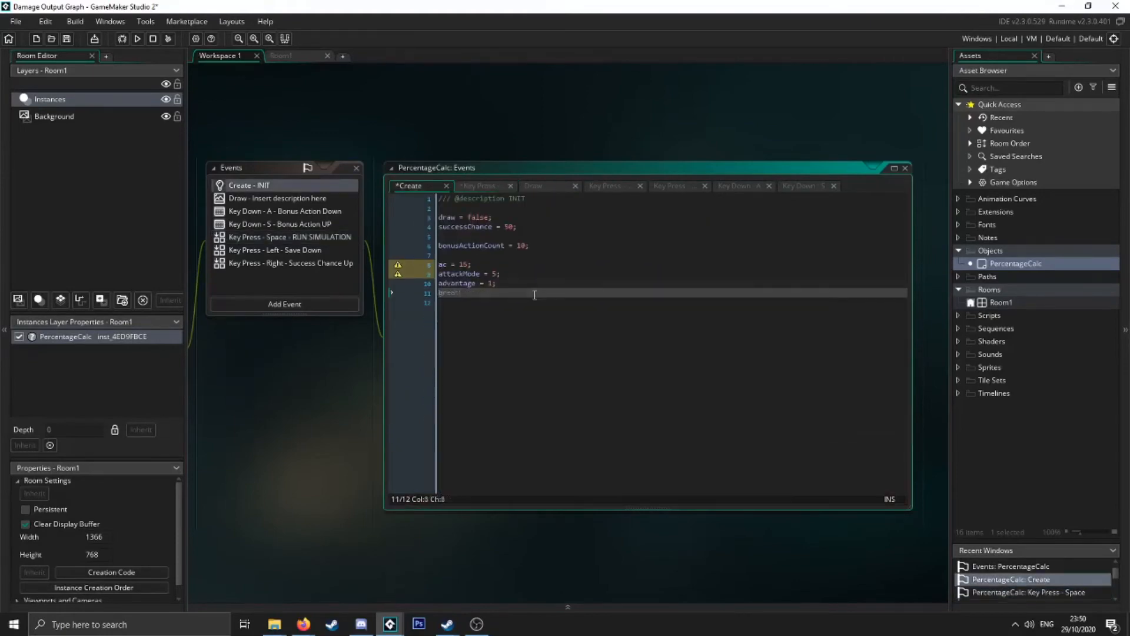
left_click(289, 236)
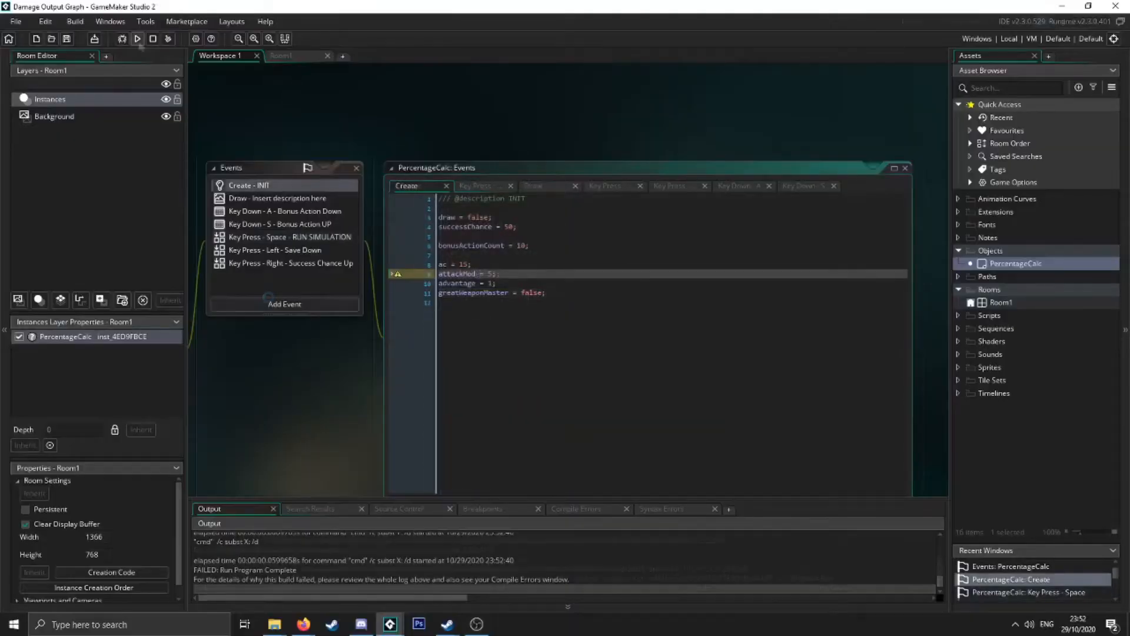
left_click(137, 38)
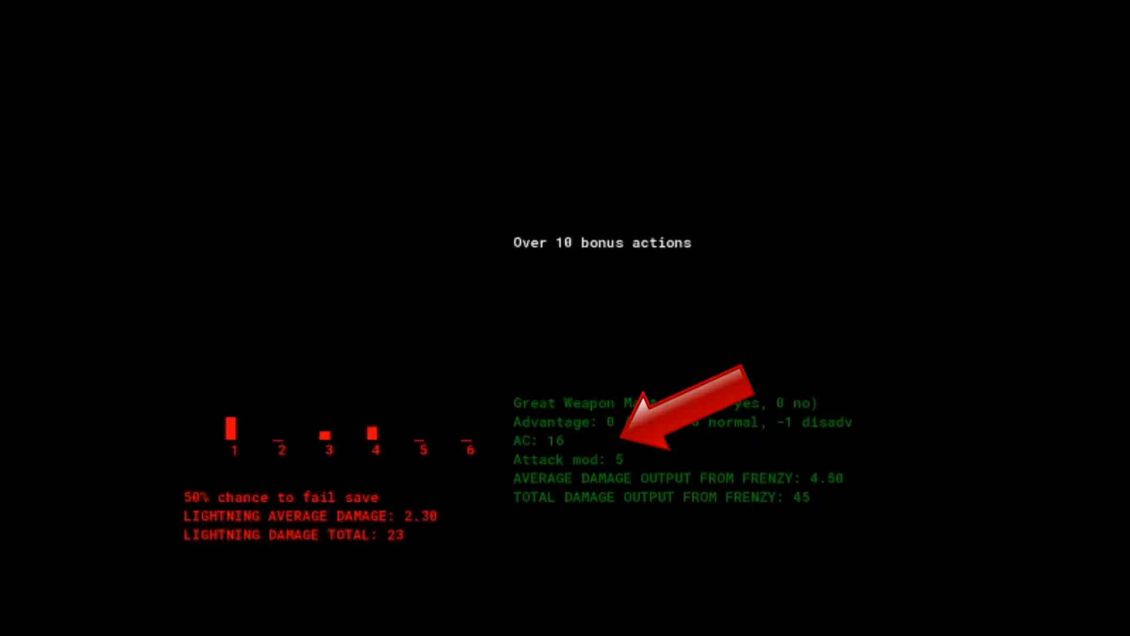